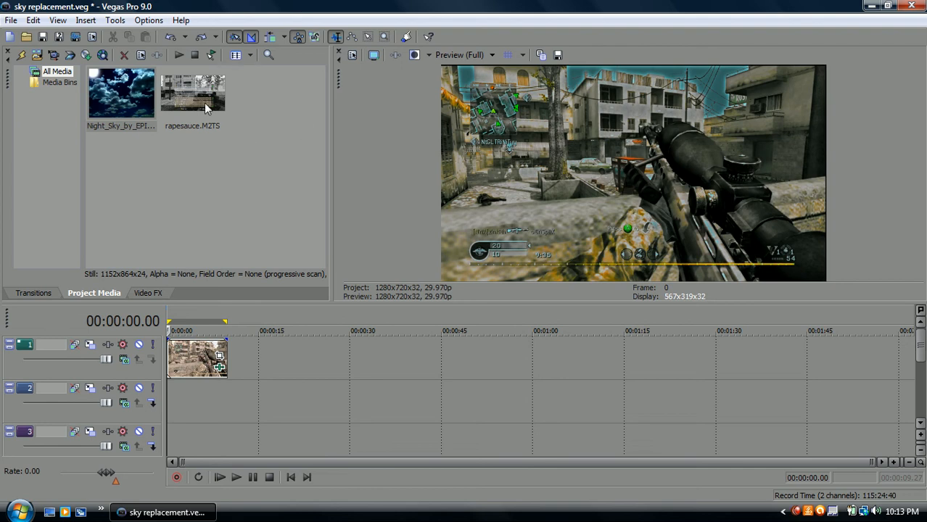
Step: Inspect the night-sky image, then duplicate the gameplay track and select its copy
{"action": "left_click", "coordinate": [121, 94]}
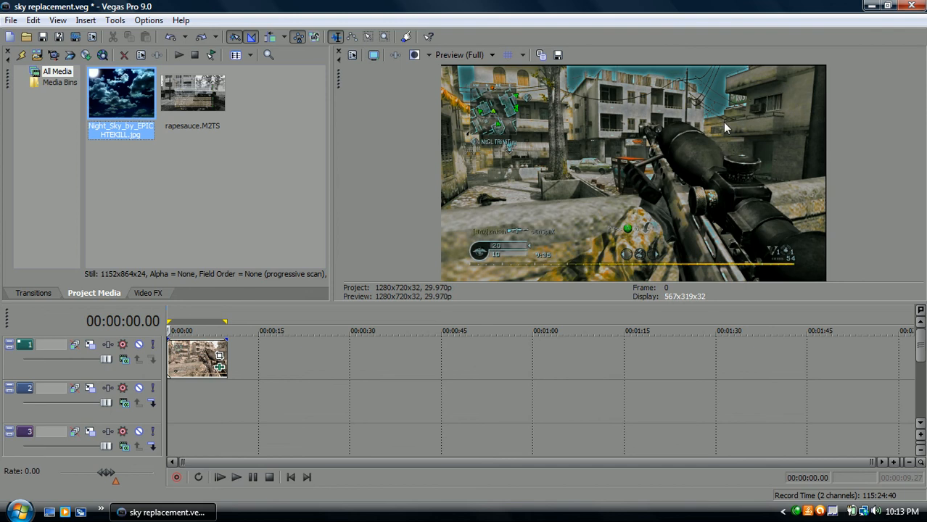
{"action": "mouse_move", "coordinate": [303, 210]}
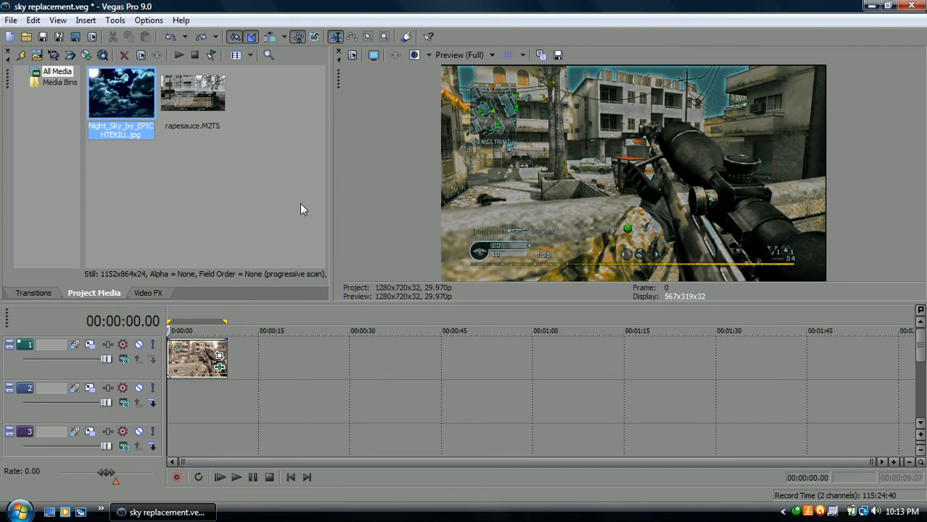
{"action": "mouse_move", "coordinate": [101, 218]}
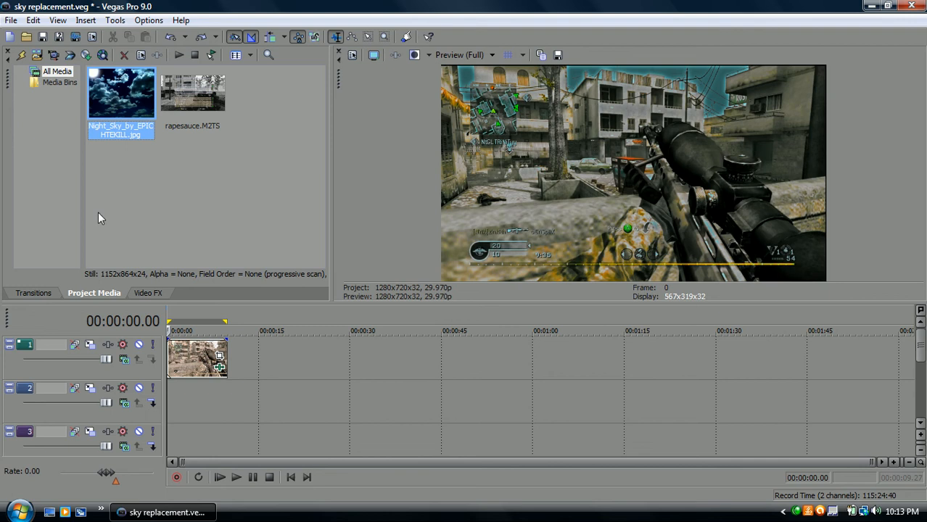
{"action": "mouse_move", "coordinate": [99, 110]}
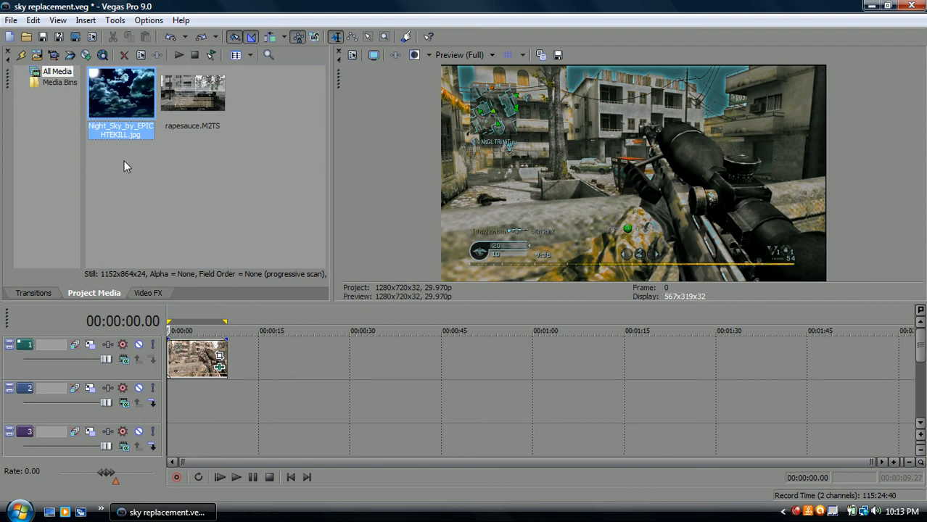
{"action": "mouse_move", "coordinate": [144, 366]}
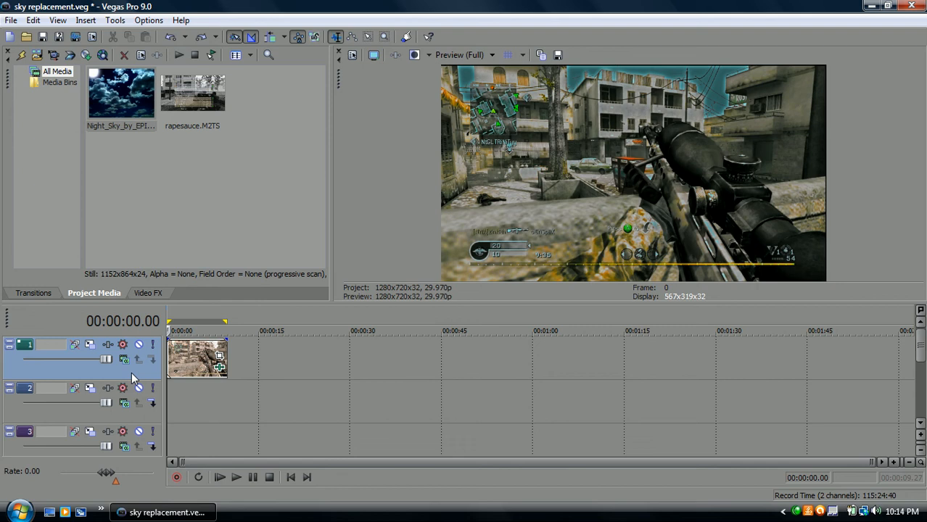
{"action": "right_click", "coordinate": [130, 373]}
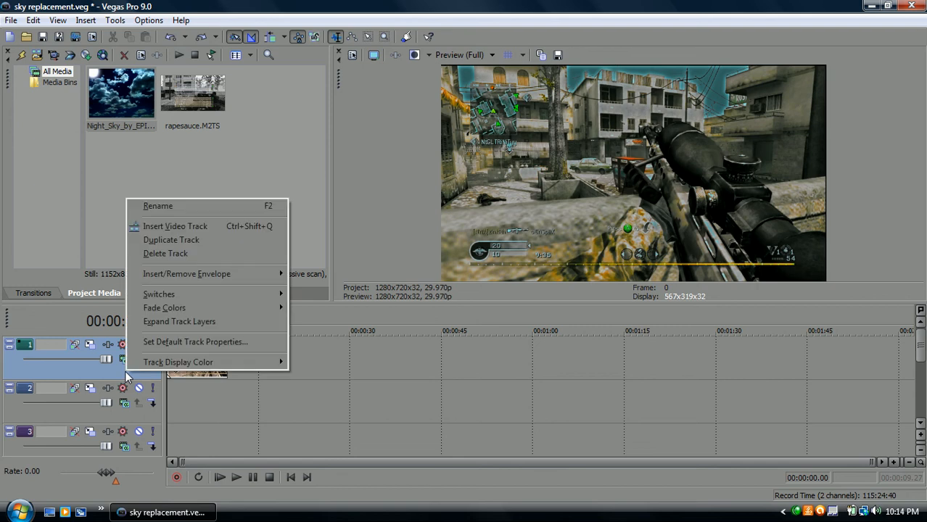
{"action": "left_click", "coordinate": [171, 240]}
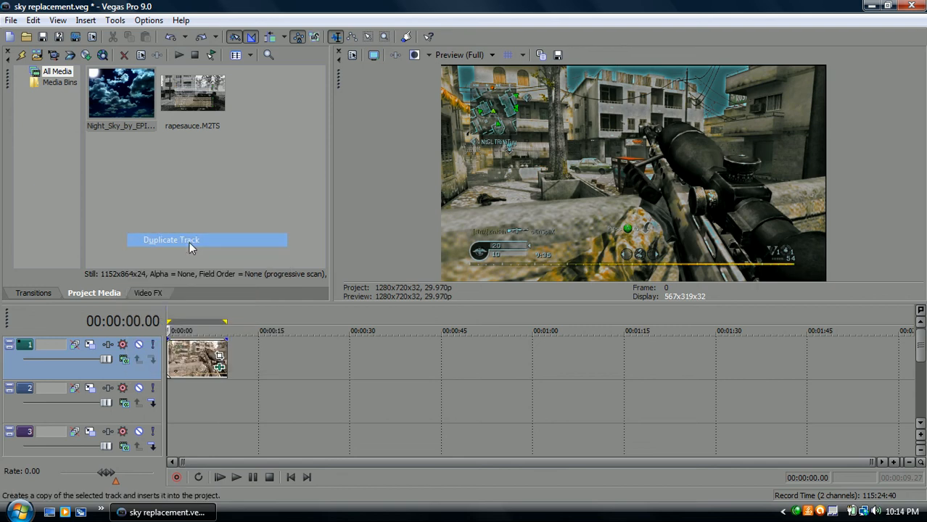
{"action": "left_click", "coordinate": [171, 239]}
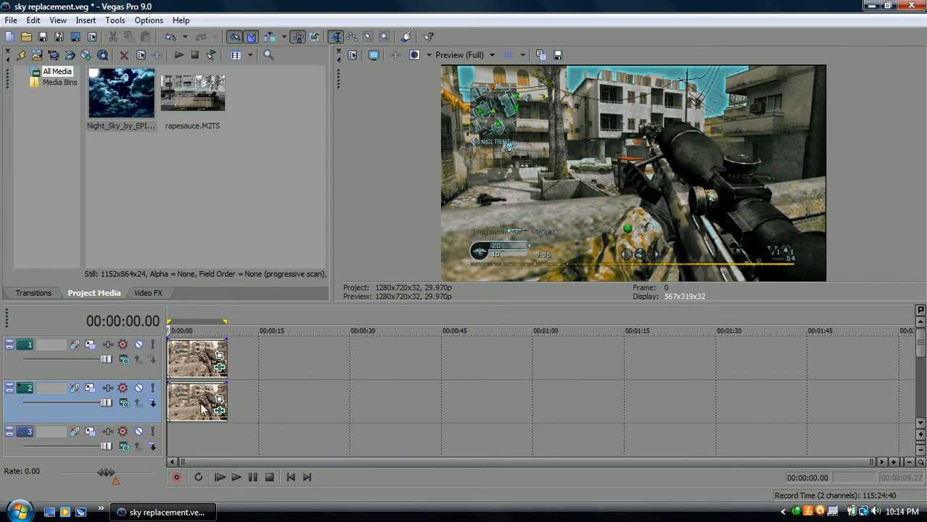
{"action": "right_click", "coordinate": [203, 406]}
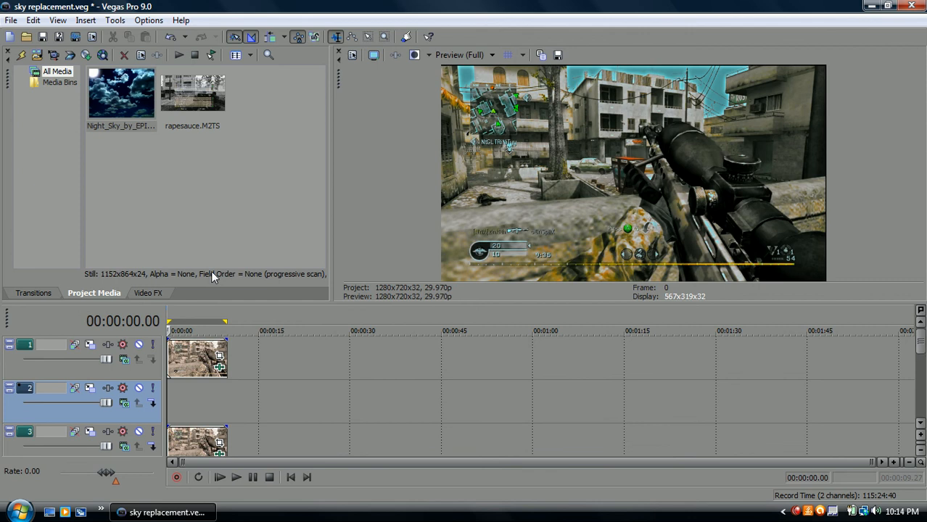
{"action": "mouse_move", "coordinate": [163, 438]}
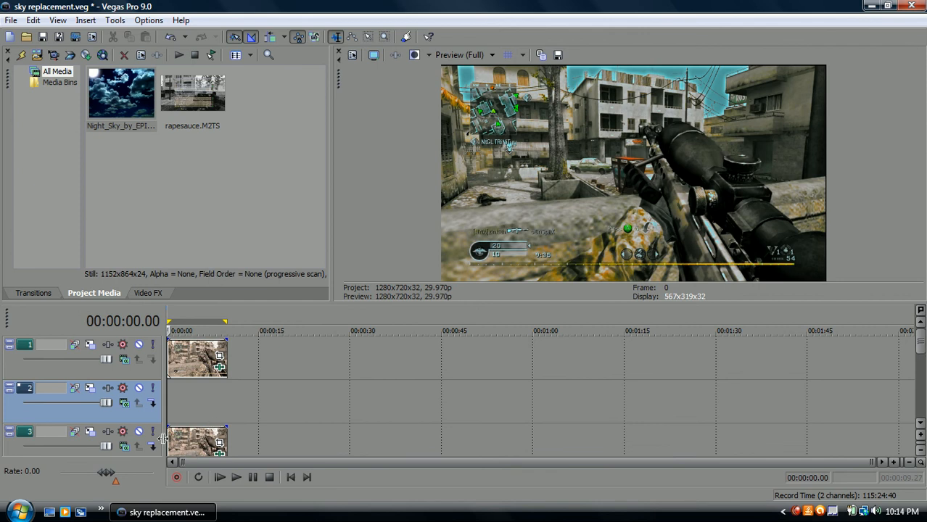
{"action": "mouse_move", "coordinate": [193, 397]}
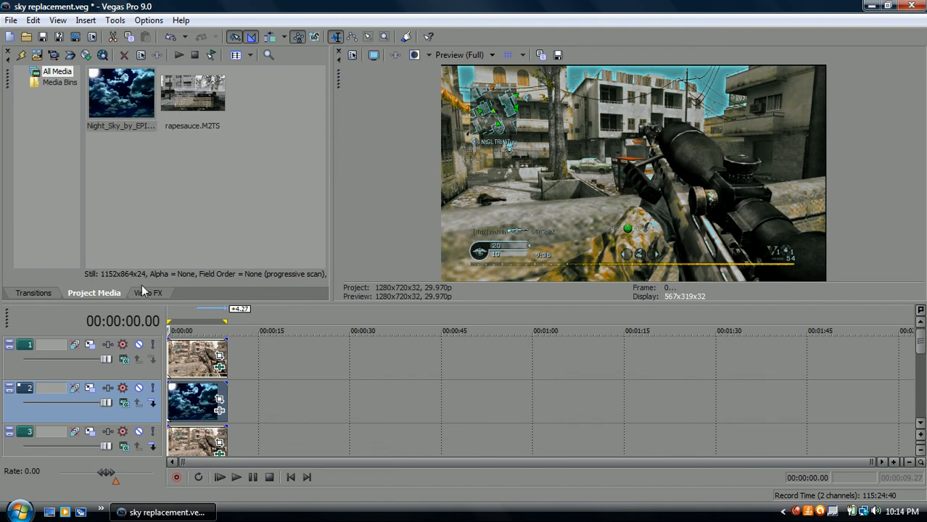
Step: Sweep the Chroma Keyer Blur amount slider up to maximum, then back down to 0.690
{"action": "left_click", "coordinate": [148, 293]}
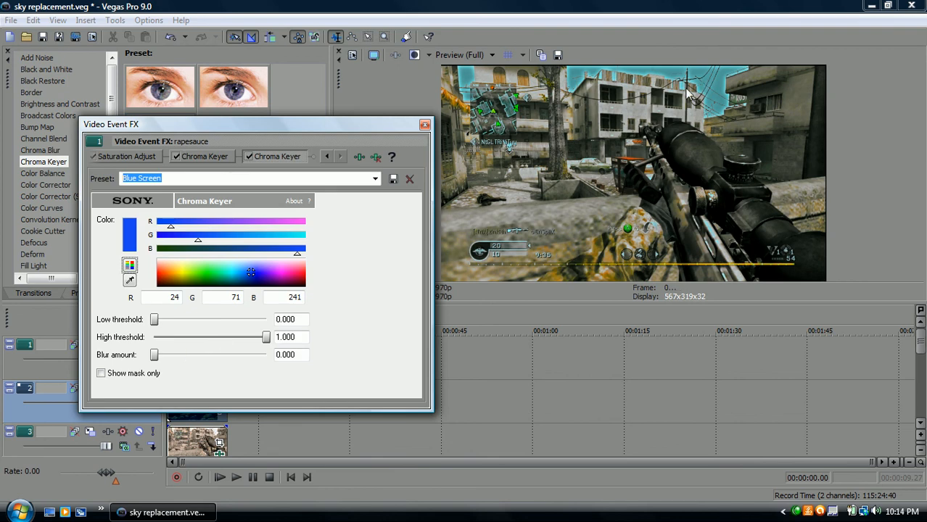
{"action": "mouse_move", "coordinate": [134, 381]}
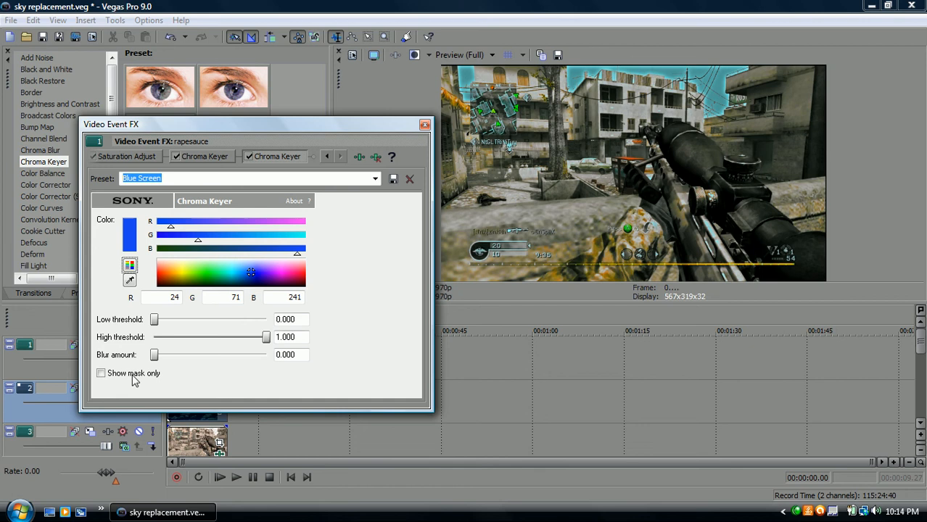
{"action": "left_click_drag", "start_coordinate": [153, 355], "coordinate": [211, 355]}
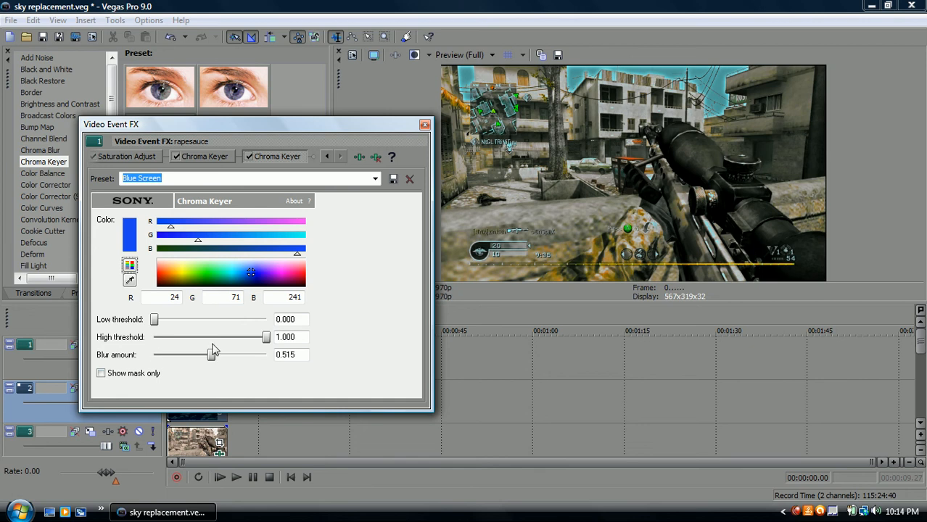
{"action": "left_click_drag", "start_coordinate": [211, 355], "coordinate": [238, 355]}
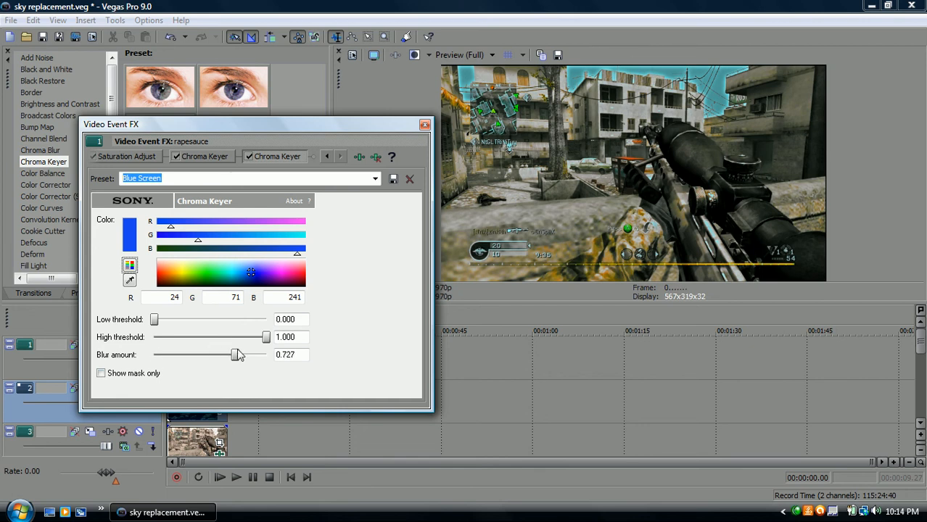
{"action": "left_click_drag", "start_coordinate": [232, 354], "coordinate": [243, 355]}
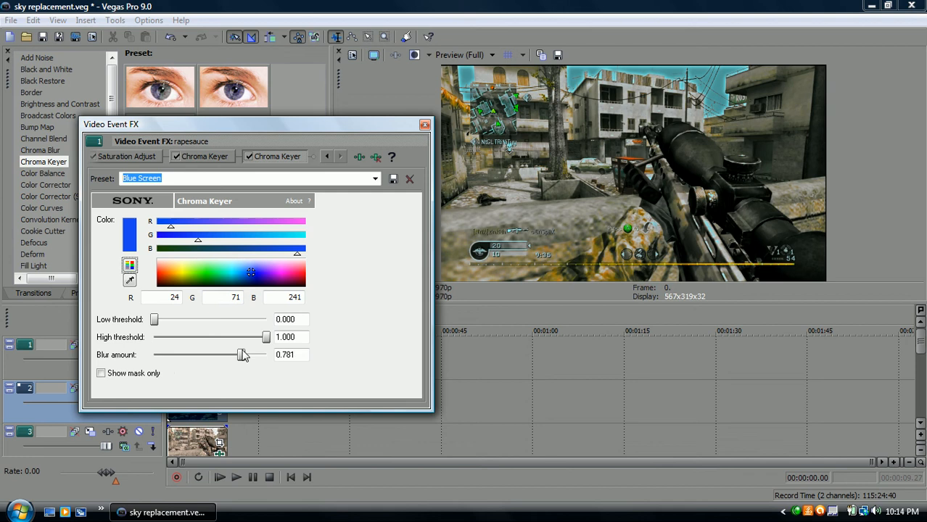
{"action": "left_click_drag", "start_coordinate": [243, 355], "coordinate": [266, 354]}
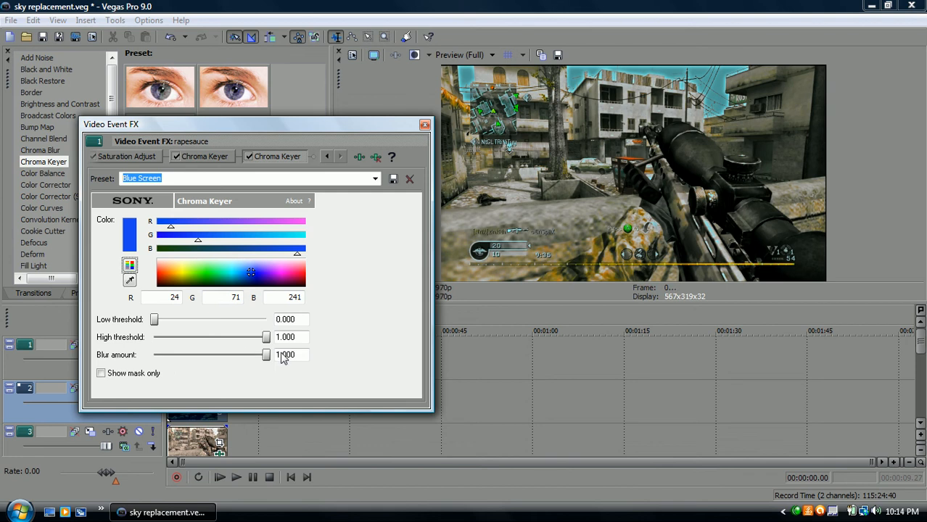
{"action": "left_click_drag", "start_coordinate": [266, 355], "coordinate": [250, 354]}
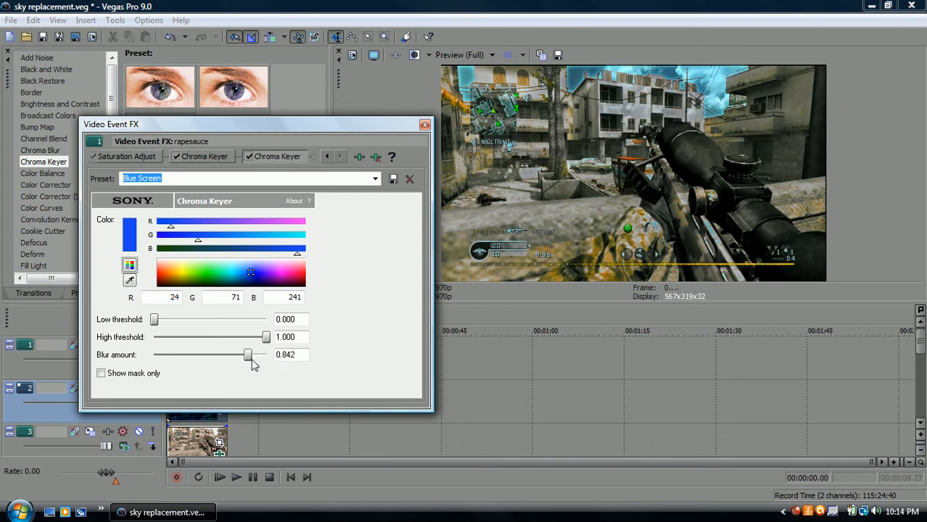
{"action": "left_click_drag", "start_coordinate": [250, 355], "coordinate": [258, 355]}
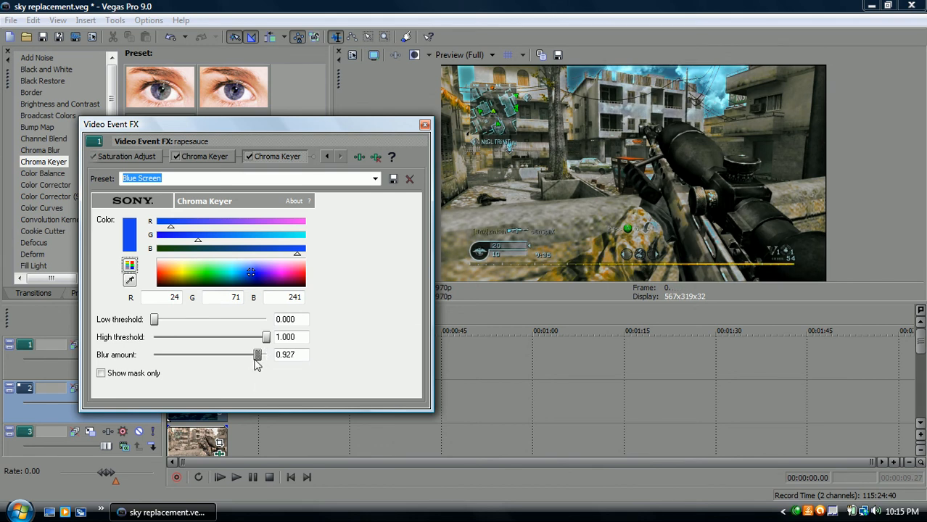
{"action": "left_click_drag", "start_coordinate": [258, 354], "coordinate": [232, 354]}
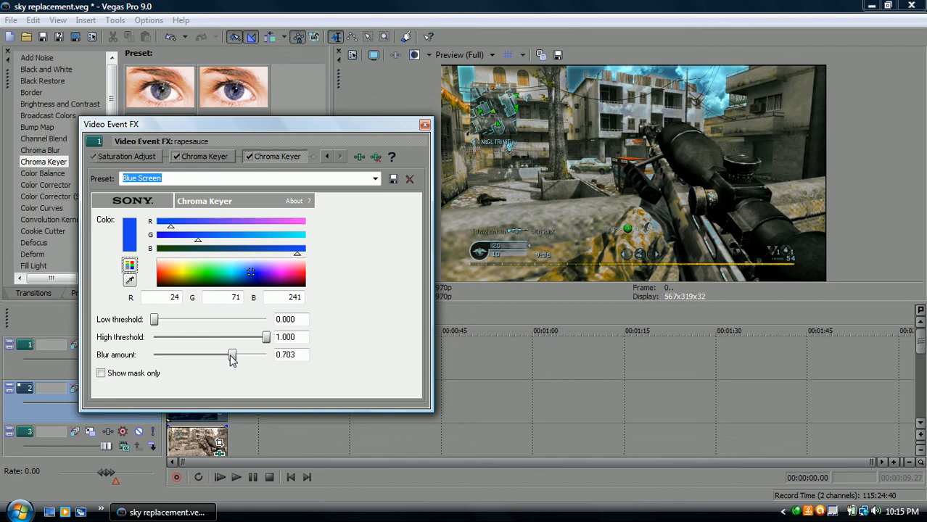
{"action": "left_click_drag", "start_coordinate": [233, 355], "coordinate": [231, 354]}
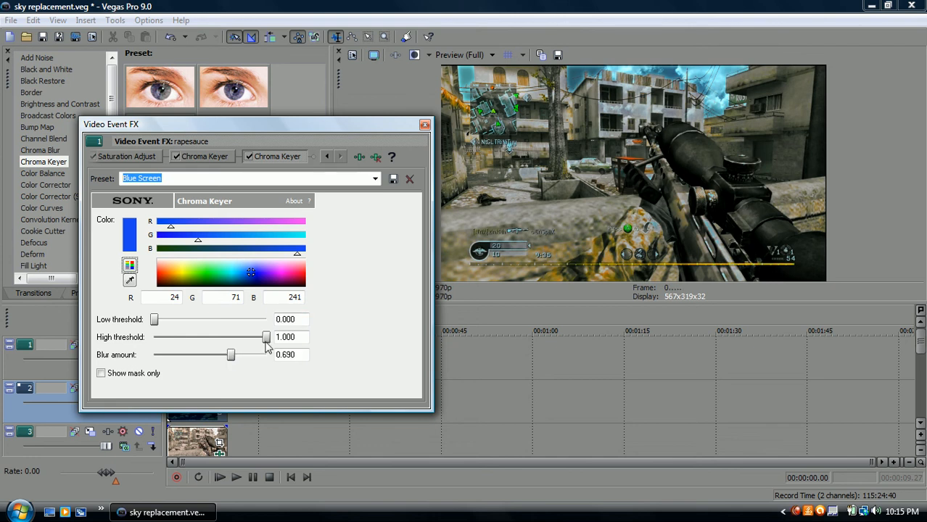
Step: Lower the High threshold to 0.103 and raise the Low threshold to match it
{"action": "left_click_drag", "start_coordinate": [266, 337], "coordinate": [199, 337]}
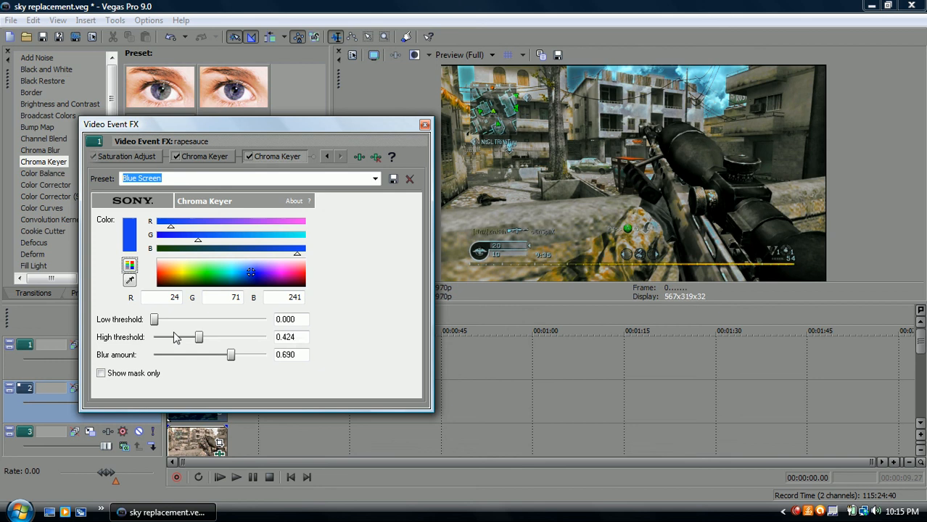
{"action": "left_click_drag", "start_coordinate": [198, 336], "coordinate": [167, 337]}
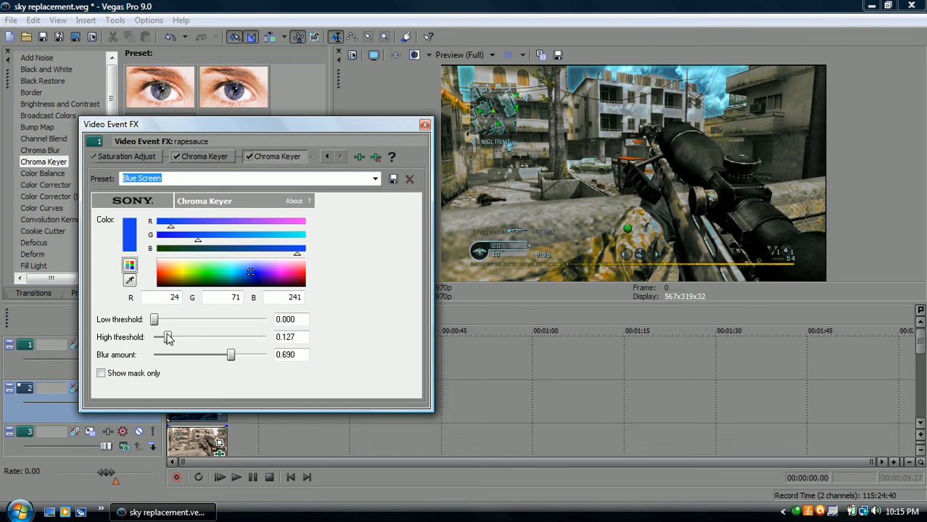
{"action": "left_click_drag", "start_coordinate": [168, 337], "coordinate": [163, 336]}
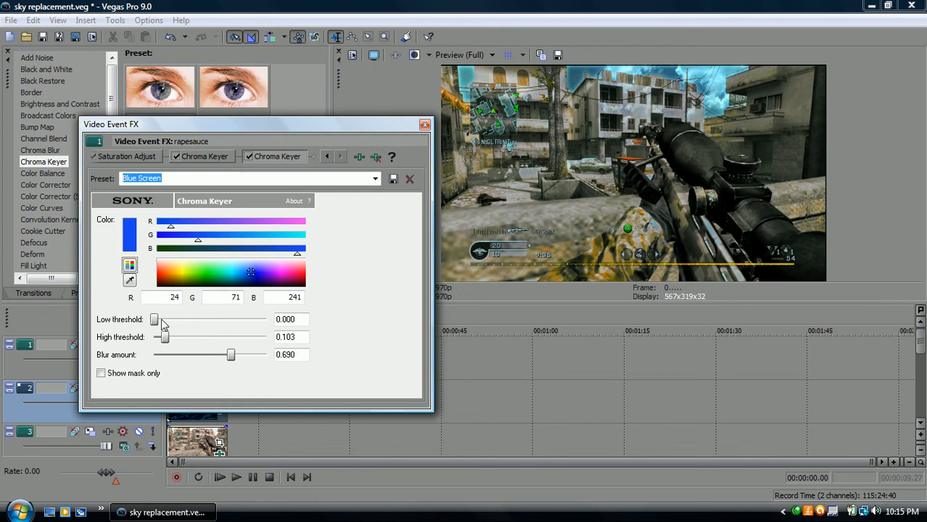
{"action": "left_click_drag", "start_coordinate": [153, 319], "coordinate": [164, 319]}
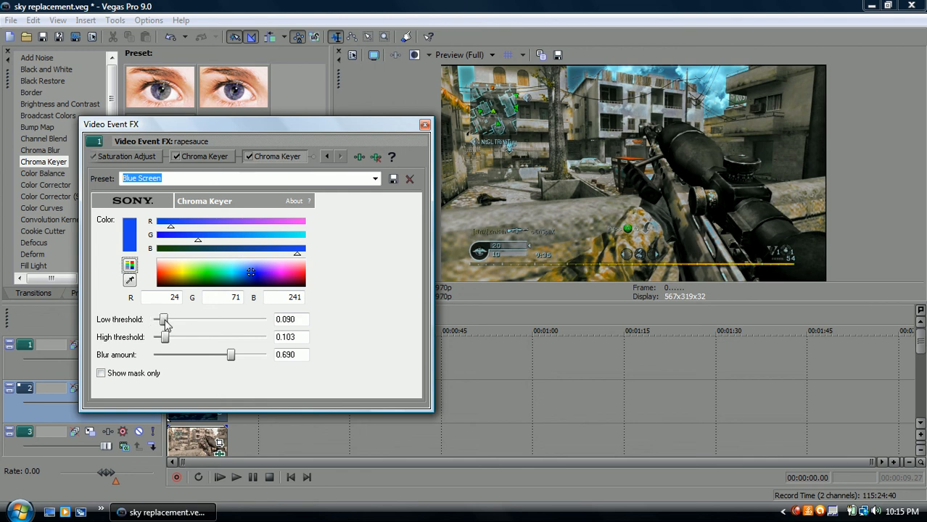
{"action": "left_click_drag", "start_coordinate": [165, 319], "coordinate": [166, 319]}
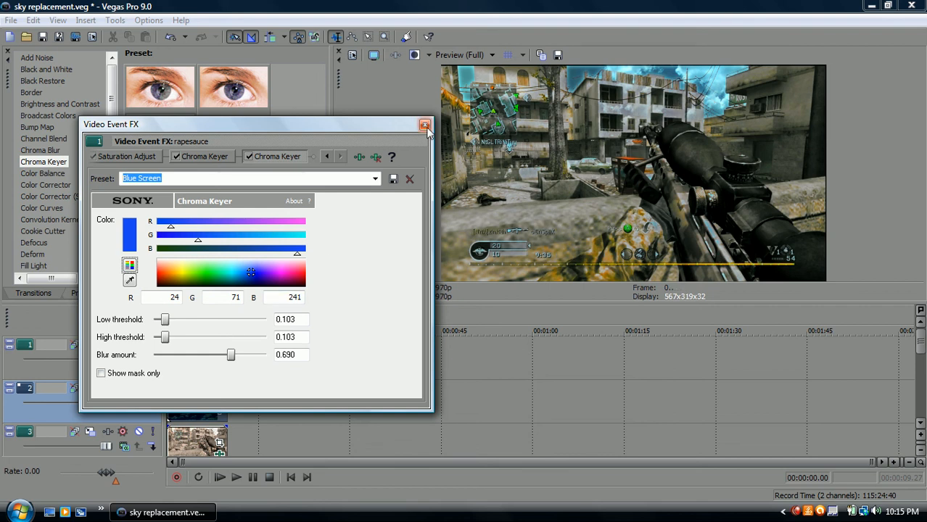
Step: Key on the sky colour (115, 210, 237) and close the Video Event FX window
{"action": "left_click", "coordinate": [425, 124]}
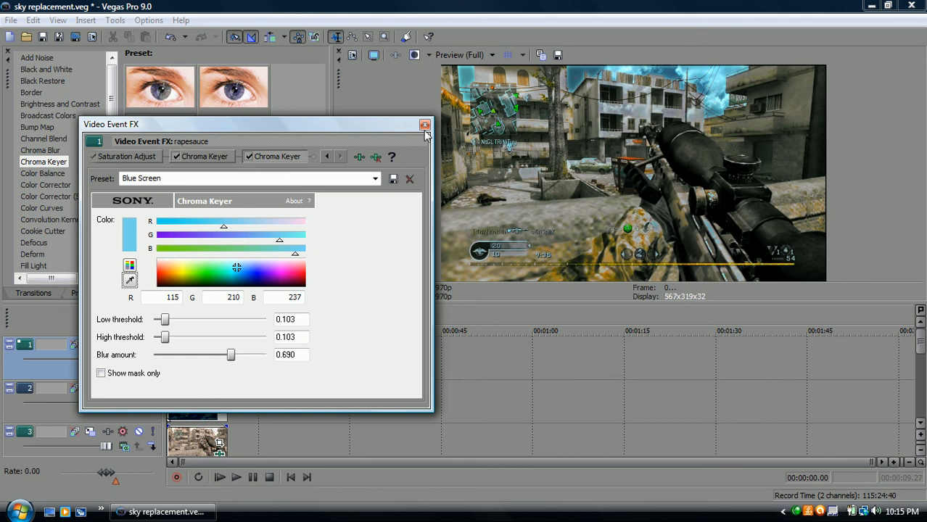
{"action": "left_click", "coordinate": [425, 124]}
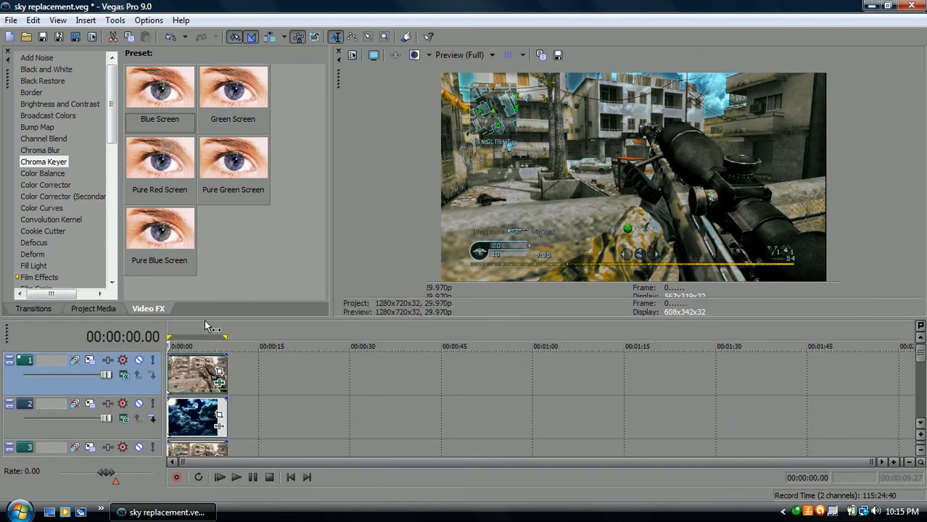
{"action": "left_click", "coordinate": [213, 336]}
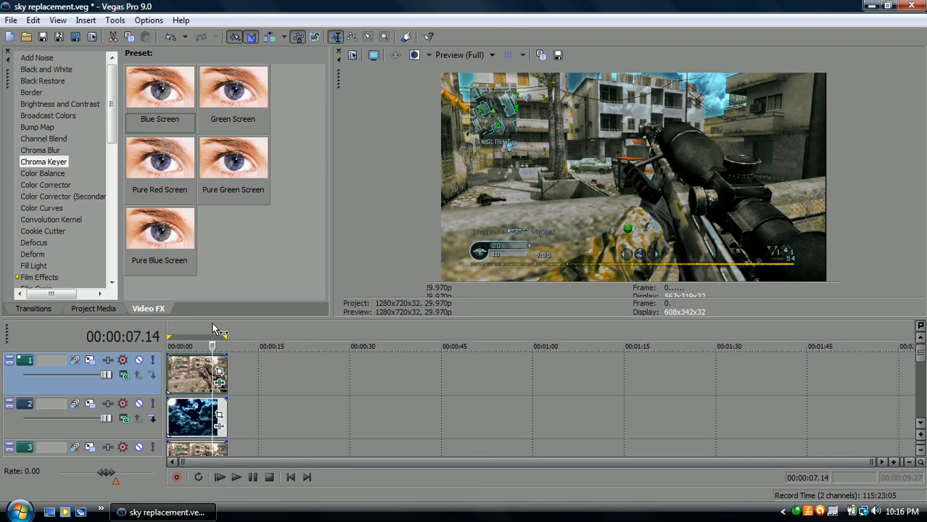
{"action": "mouse_move", "coordinate": [224, 333]}
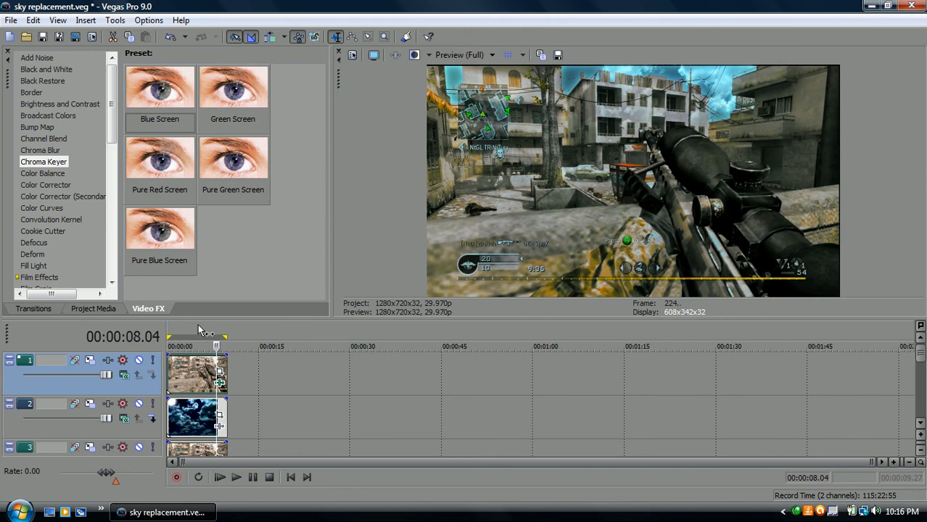
{"action": "mouse_move", "coordinate": [203, 337]}
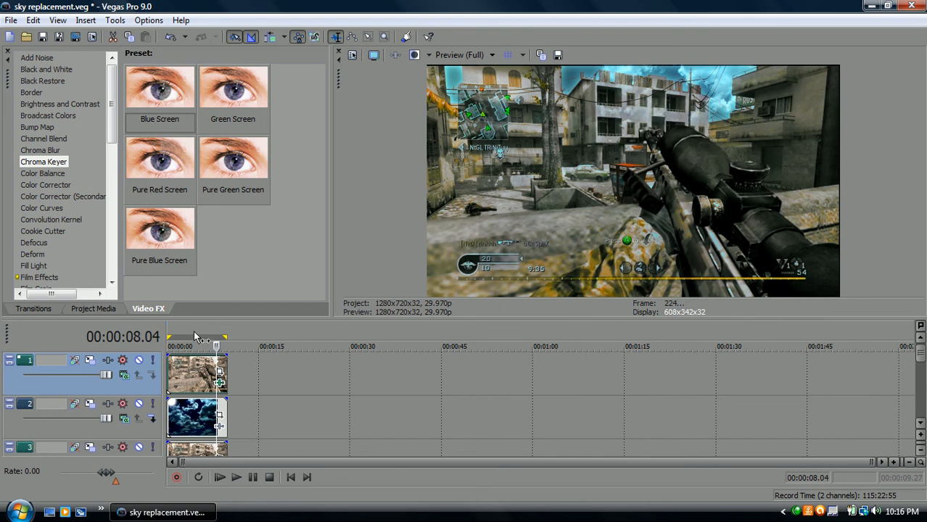
{"action": "mouse_move", "coordinate": [211, 324]}
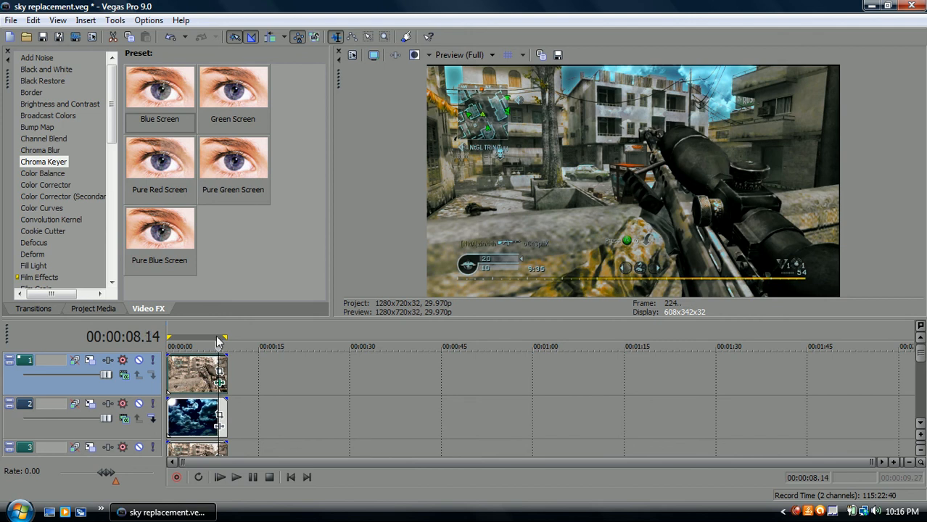
{"action": "mouse_move", "coordinate": [203, 319]}
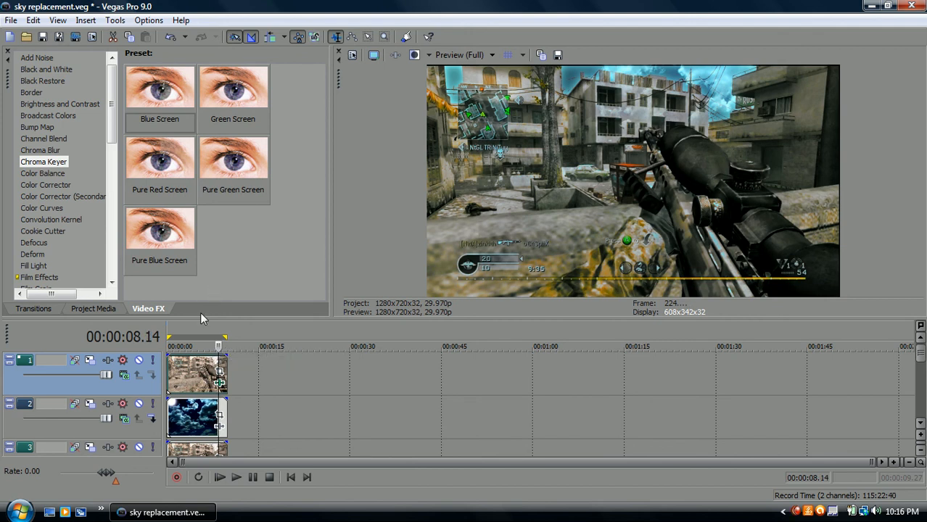